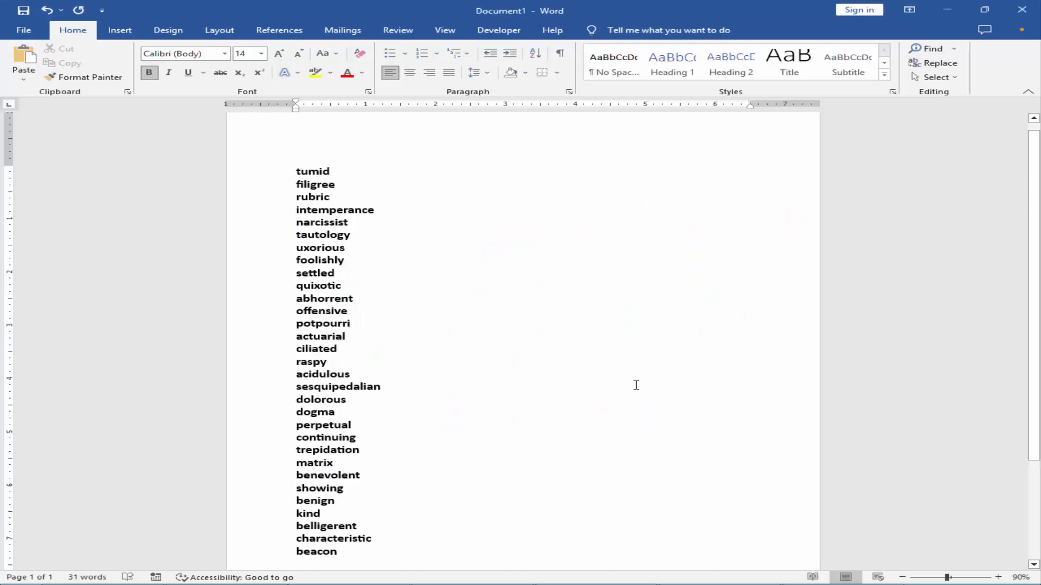
Step: Add an empty paragraph above the bold 31-word list starting with 'tumid'
click(346, 336)
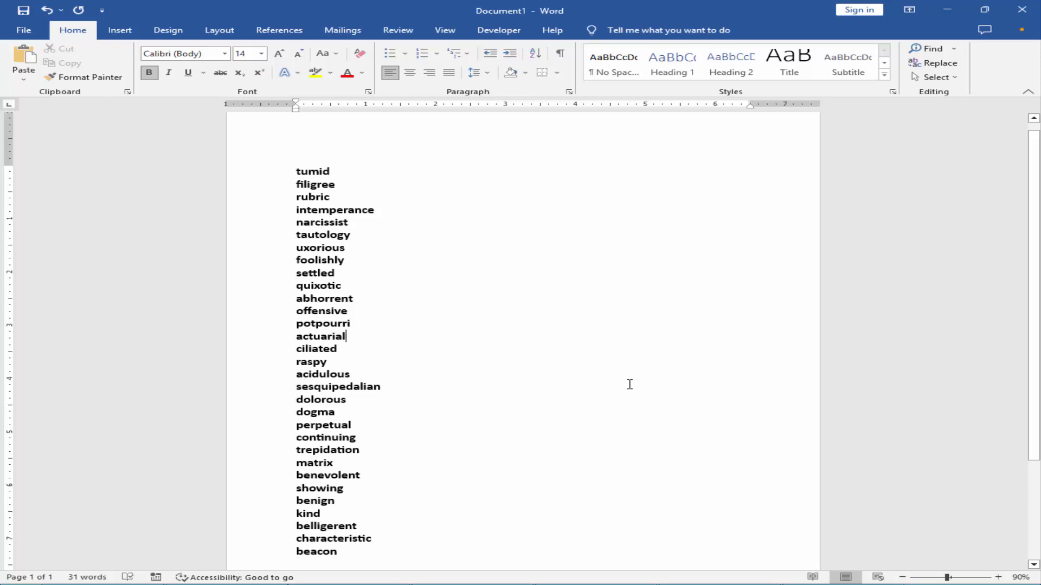
mouse_move(616, 383)
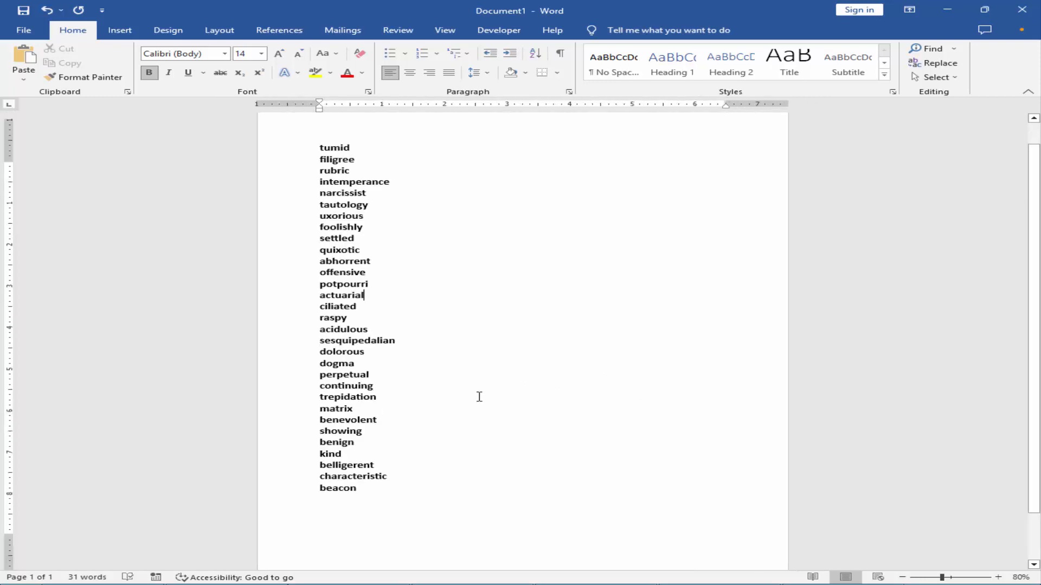
click(997, 577)
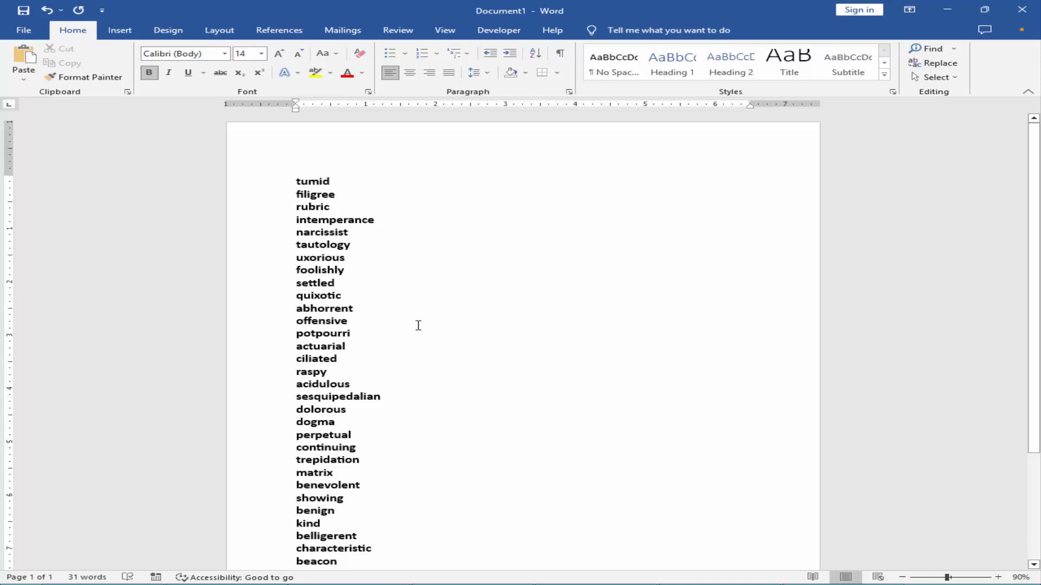
mouse_move(413, 311)
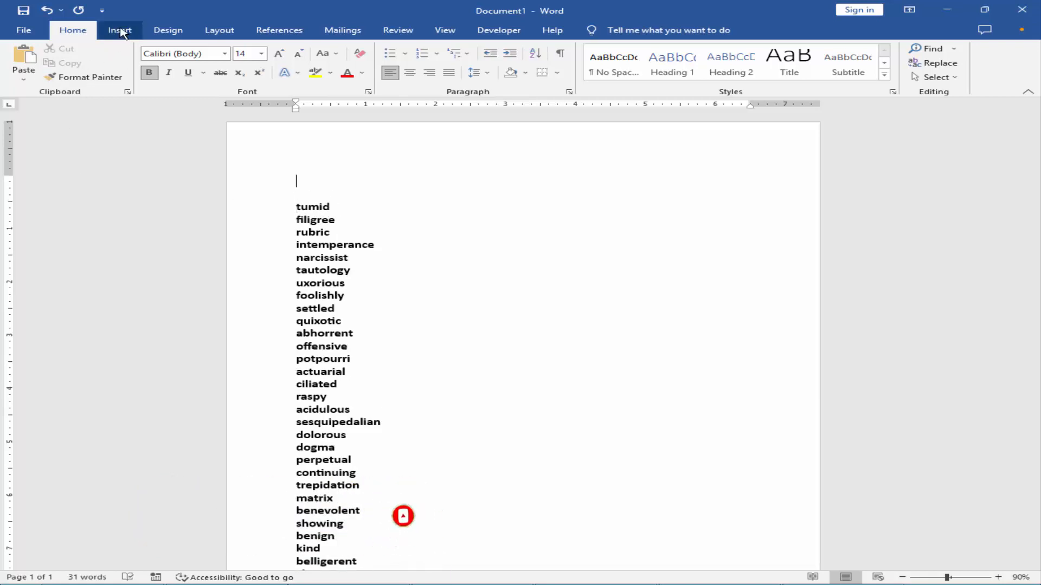
Step: Insert an empty three-column, single-row table at the blank line above the list
click(119, 30)
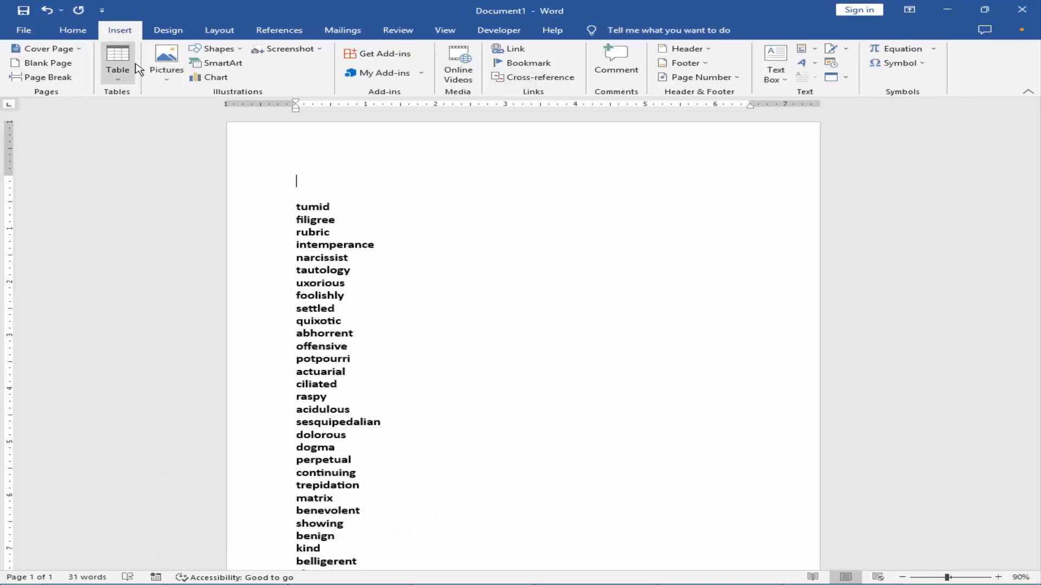
click(117, 64)
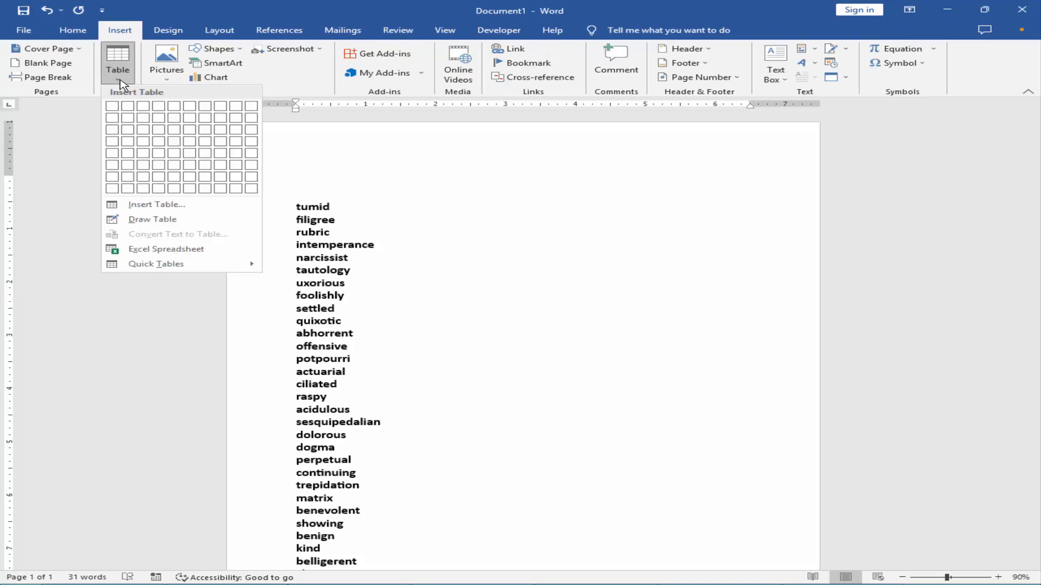
mouse_move(156, 205)
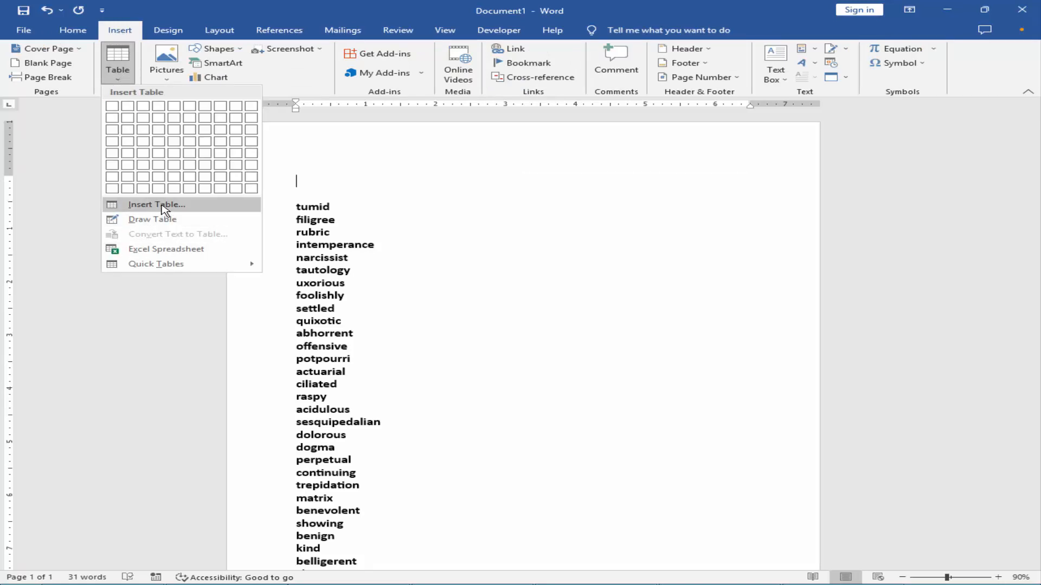
mouse_move(144, 118)
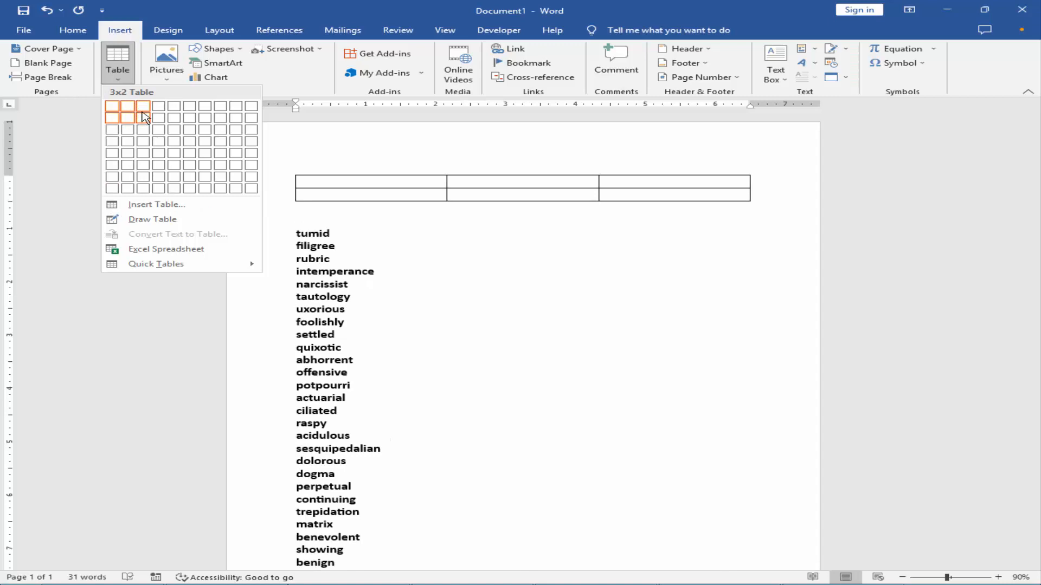
click(146, 118)
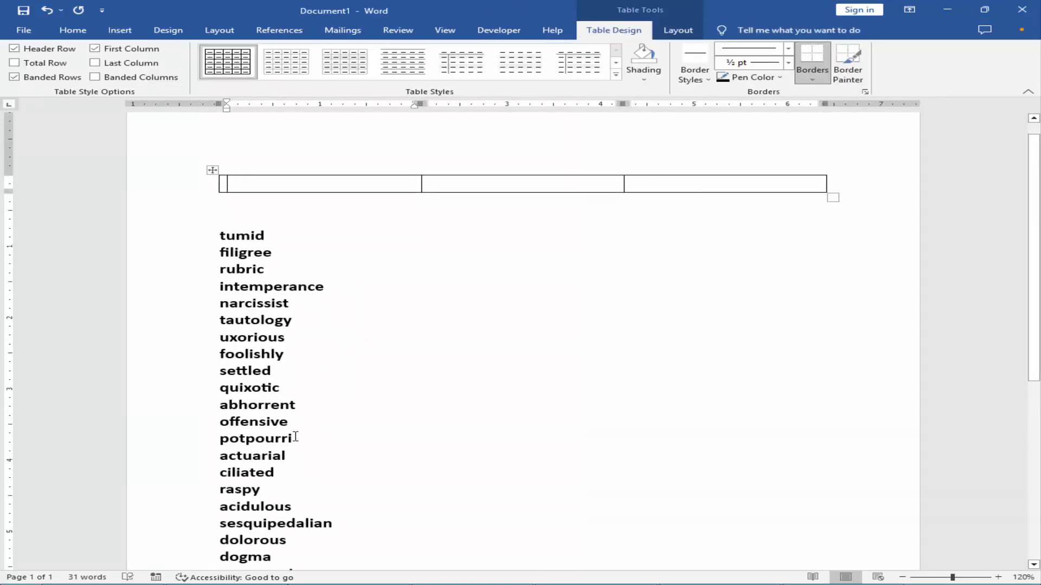
Step: Move the list into the table's three cells and select the table contents
drag(242, 235, 291, 420)
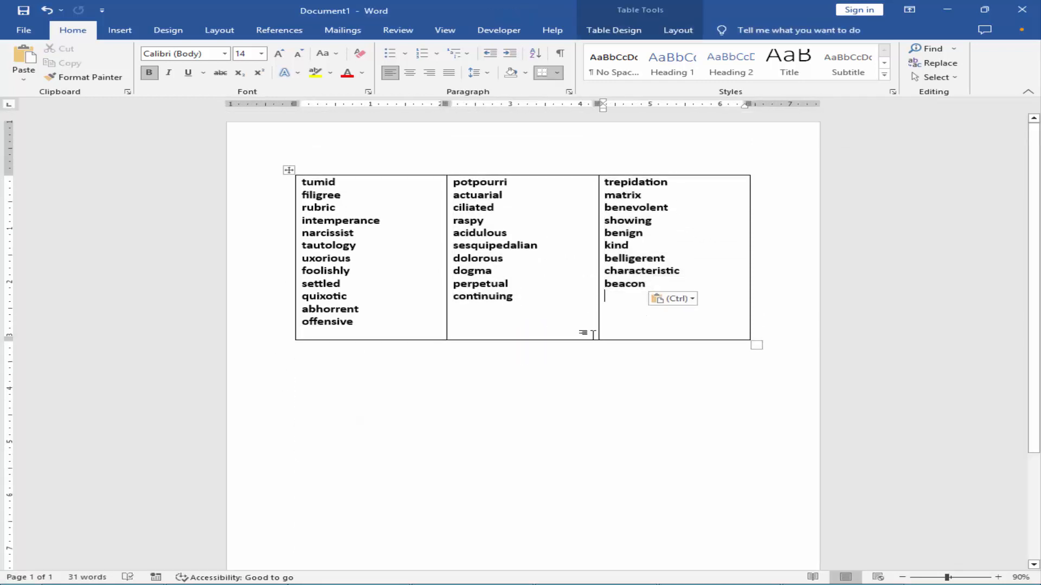
click(997, 577)
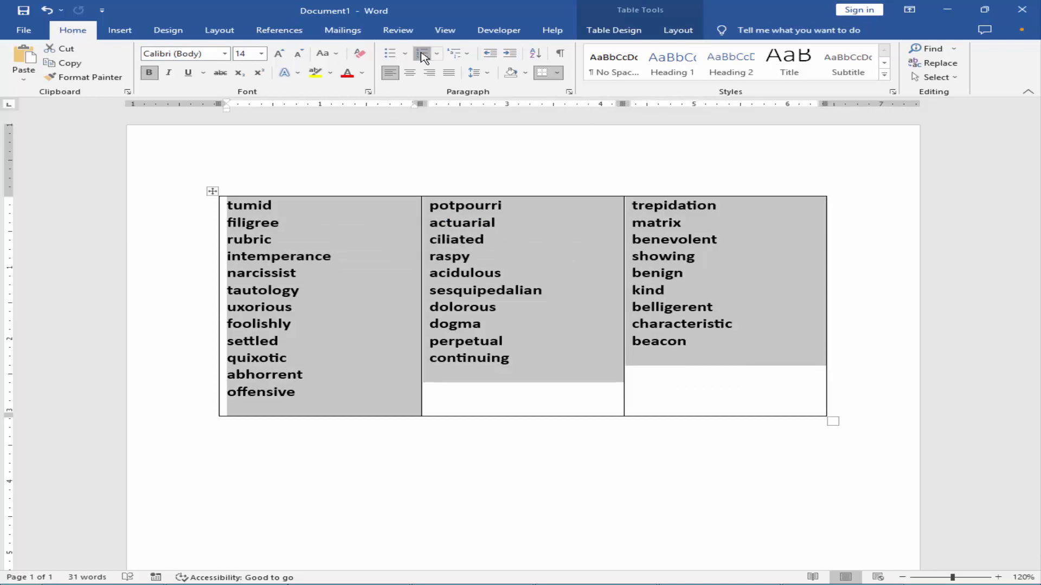
Step: Number the words 1 to 31 across the columns using the '1.' period style instead of parentheses
click(422, 53)
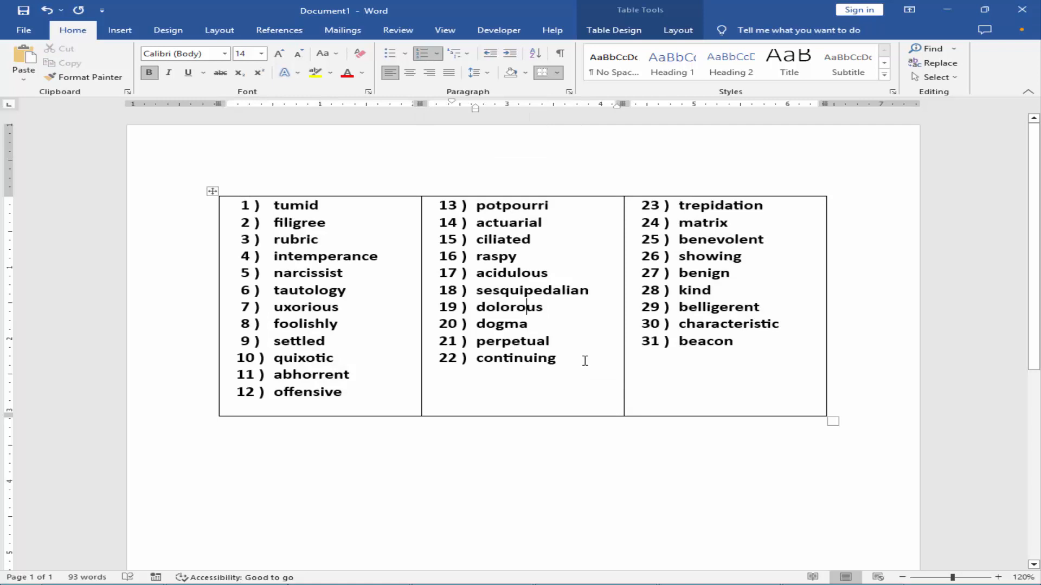
click(998, 577)
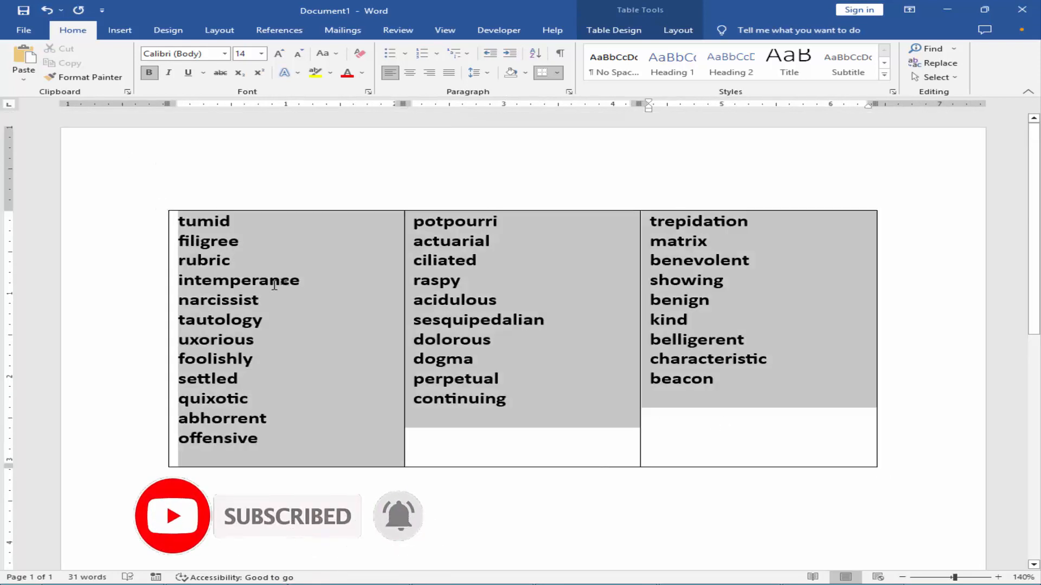
click(423, 53)
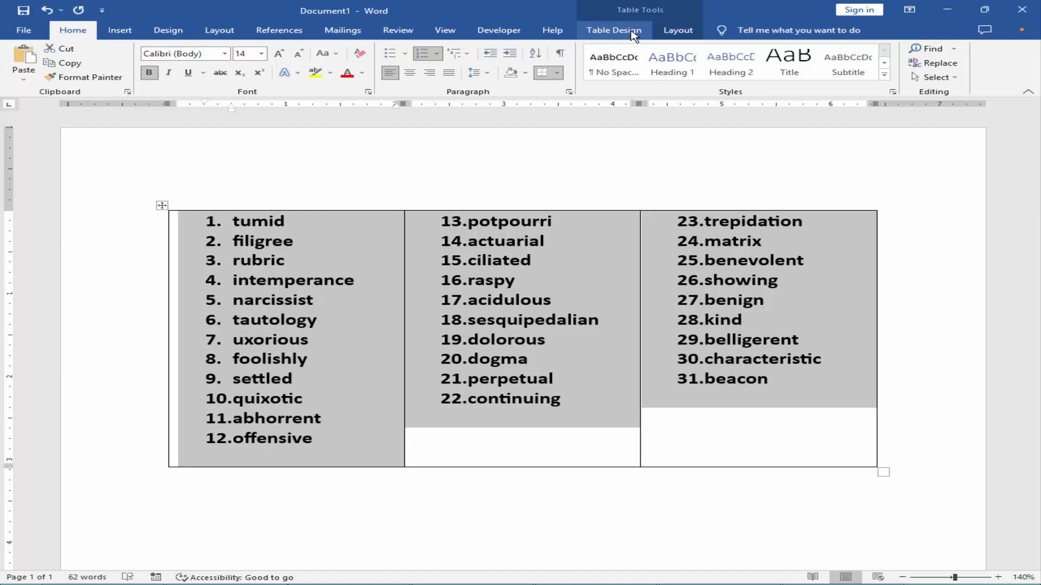
Step: Apply No Border to the table, leaving three plain columns of numbered words
click(613, 30)
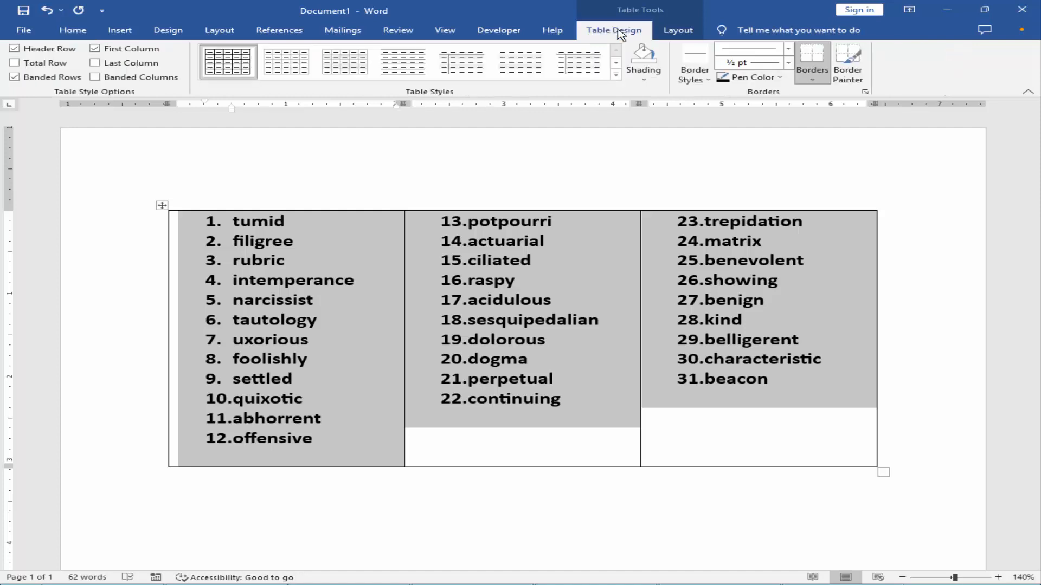
click(811, 60)
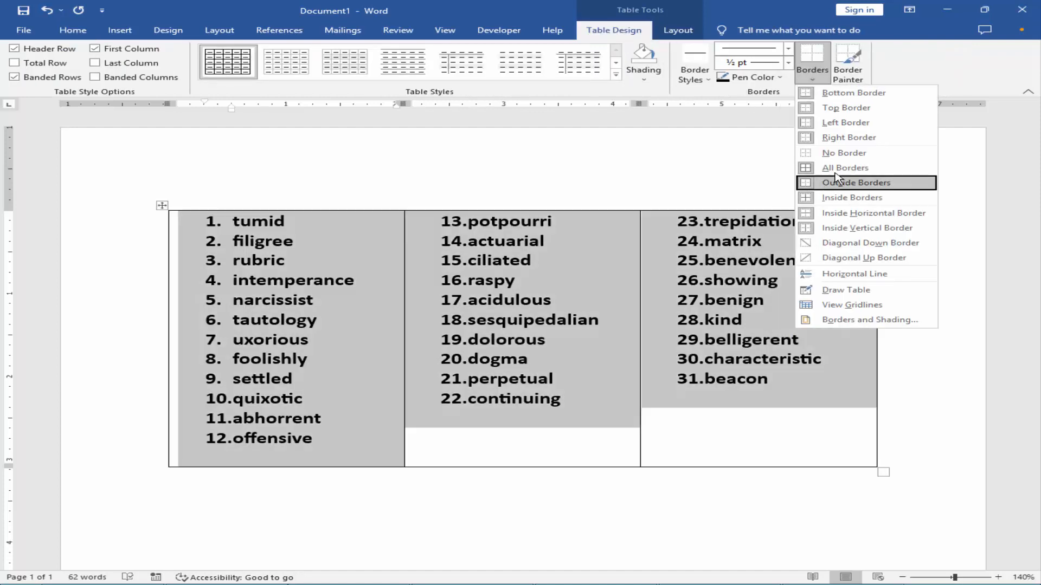
click(842, 153)
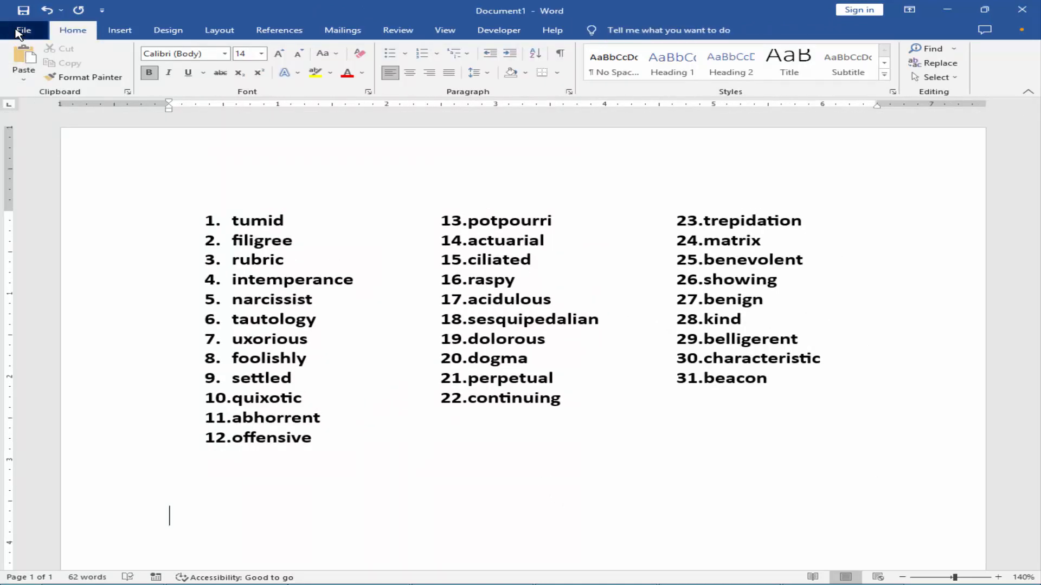
Step: Check the single-page borderless three-column list in print preview, then return to the document
click(23, 30)
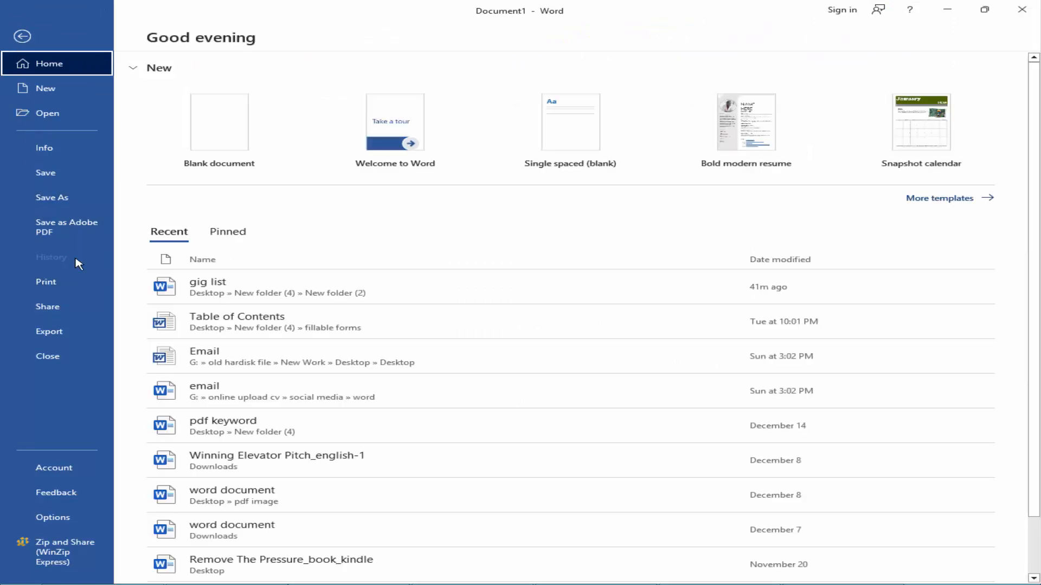
click(46, 282)
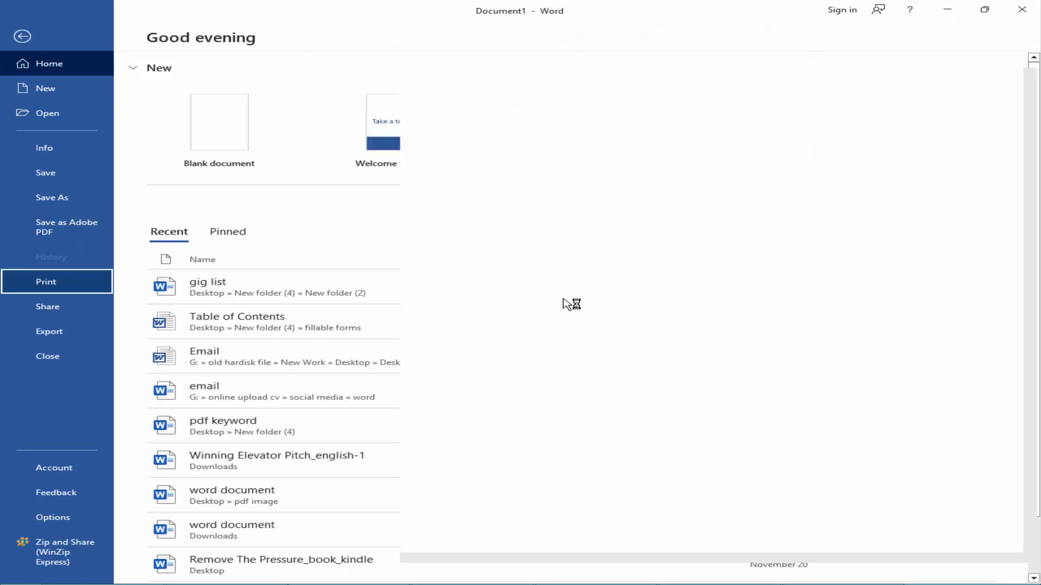
click(45, 282)
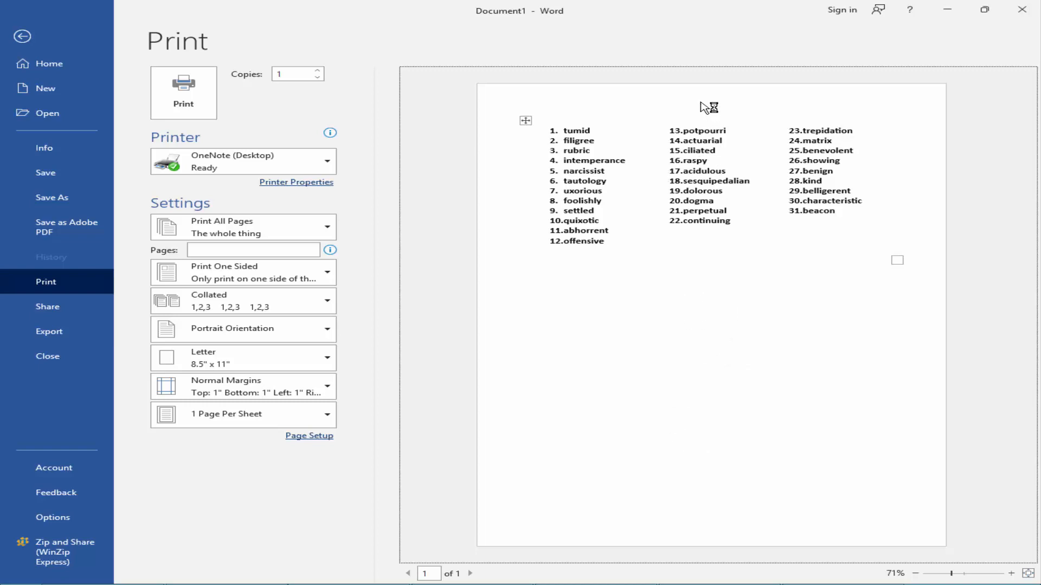
mouse_move(894, 380)
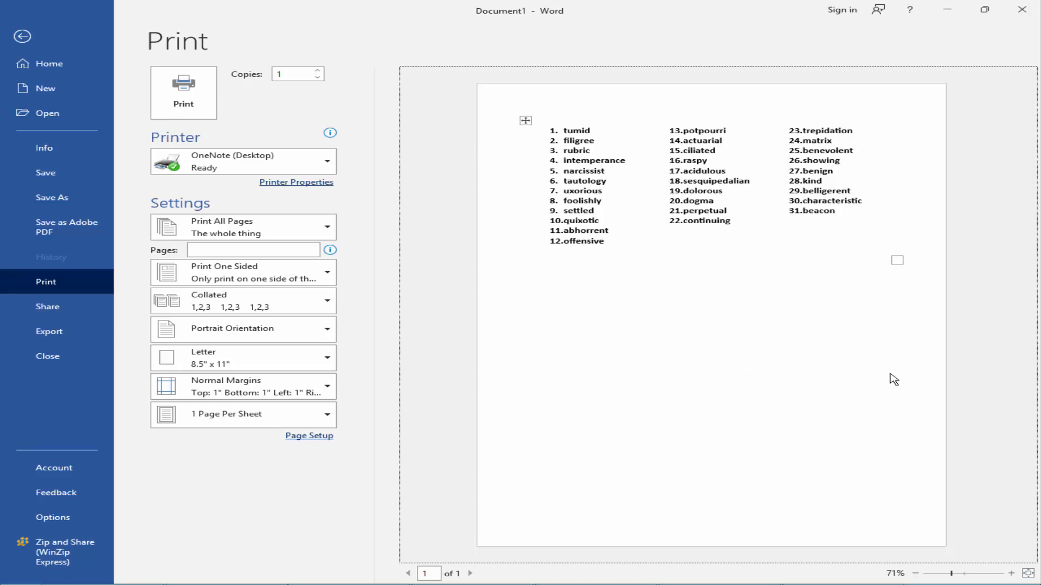
click(21, 36)
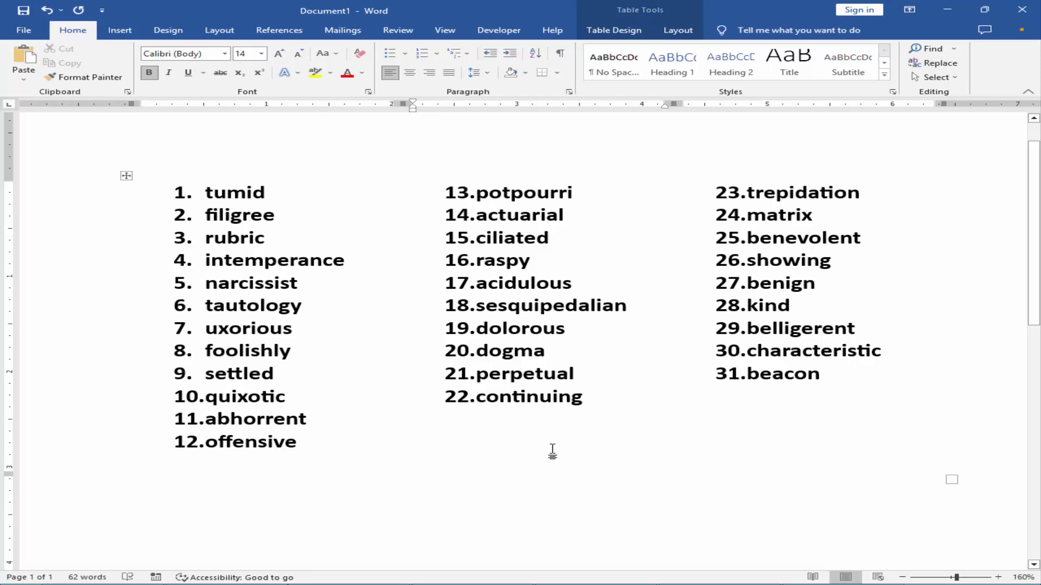
click(413, 418)
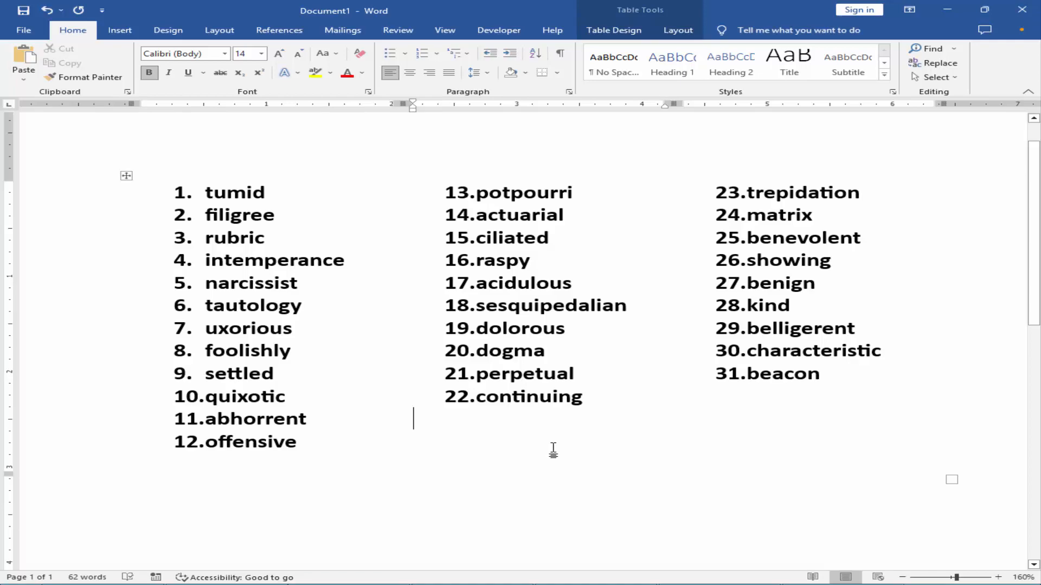